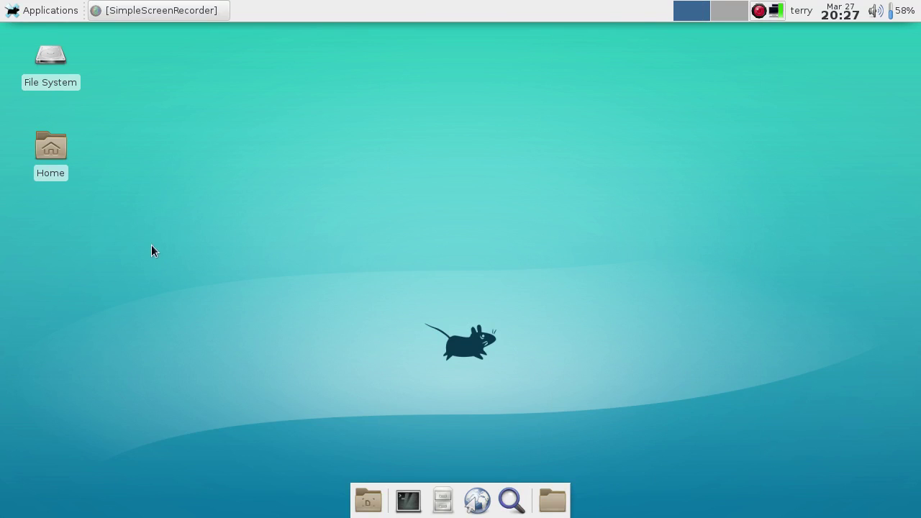
pyautogui.moveTo(78, 280)
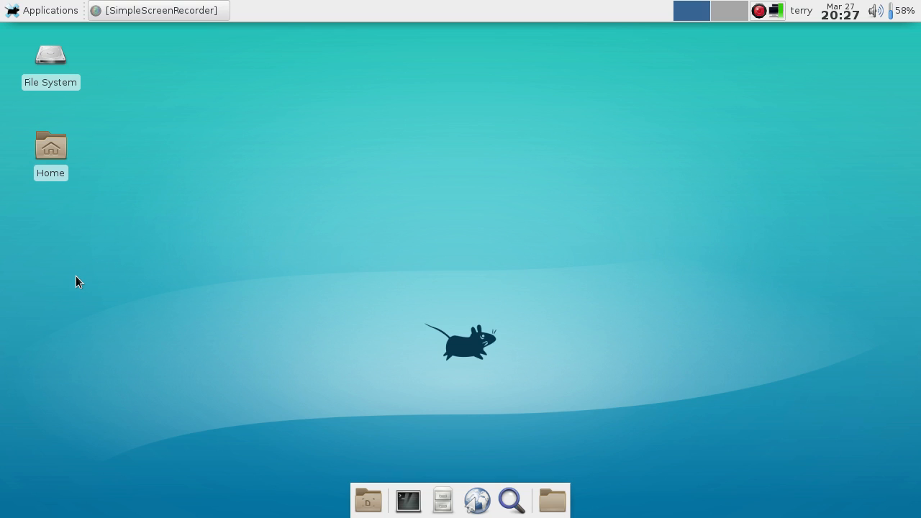
pyautogui.moveTo(56, 220)
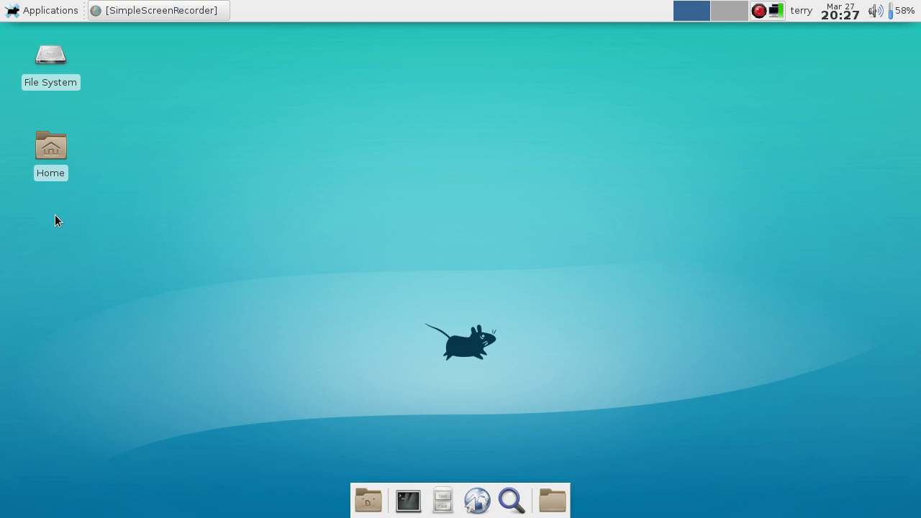
pyautogui.moveTo(104, 201)
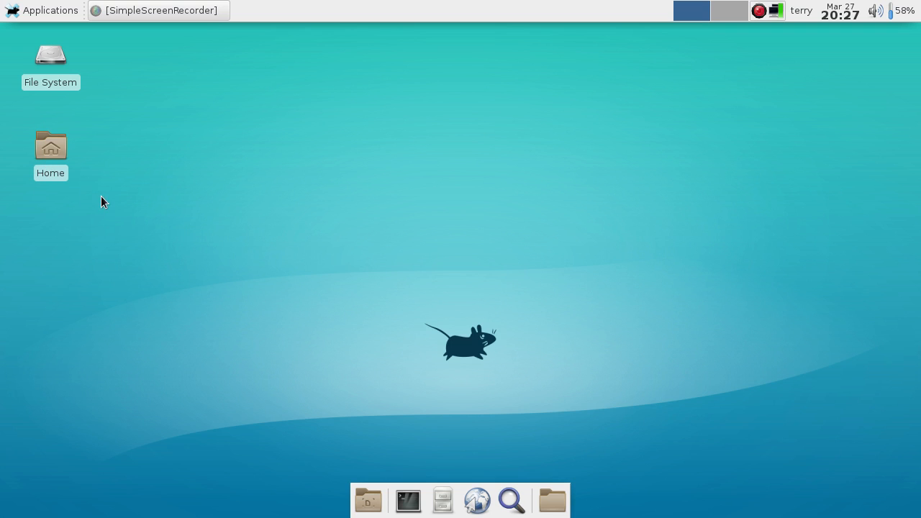
pyautogui.moveTo(57, 282)
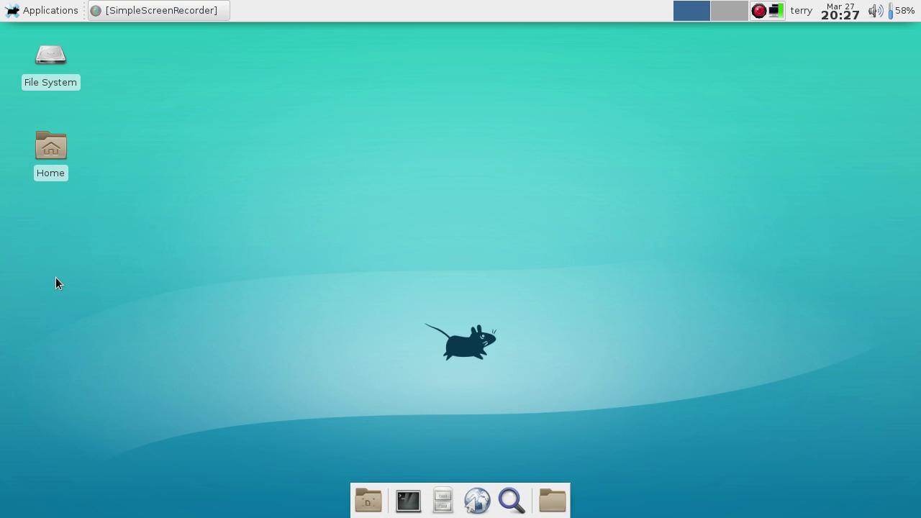
pyautogui.moveTo(52, 213)
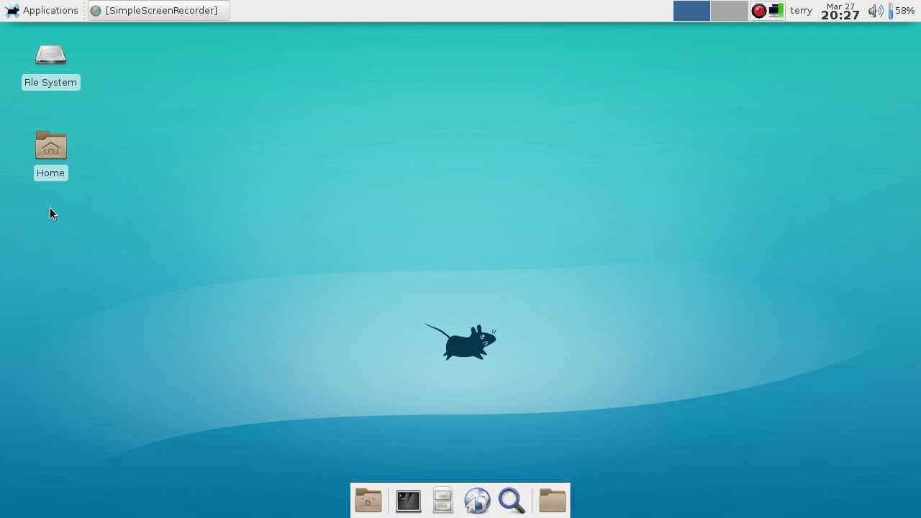
pyautogui.moveTo(393, 162)
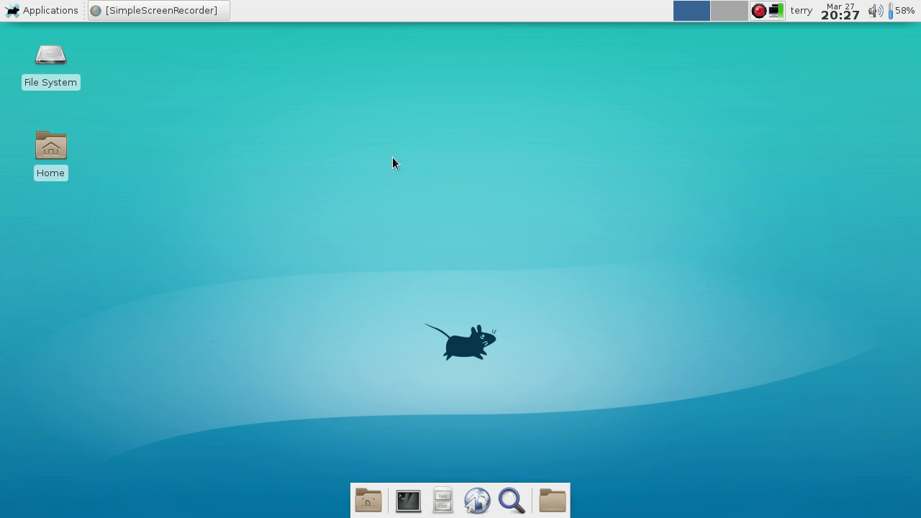
pyautogui.moveTo(325, 221)
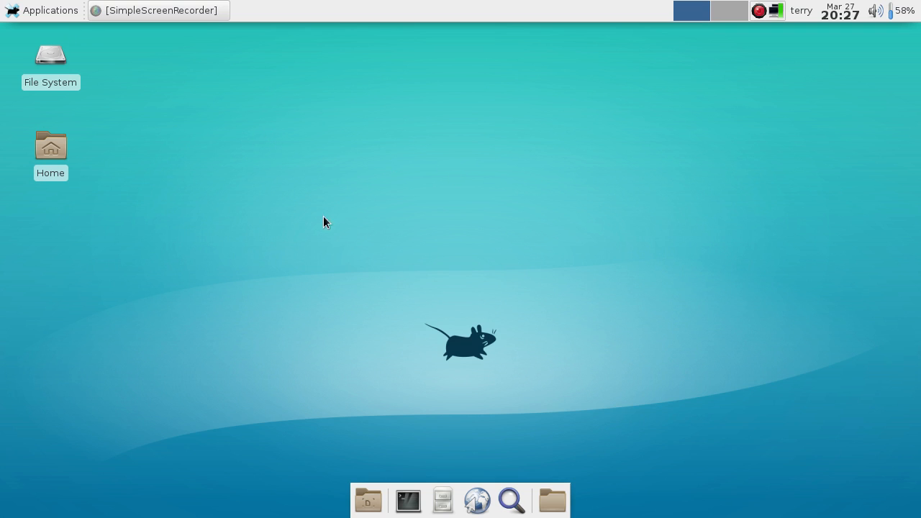
# Step: Run 'sudo pacman -S spacefm' in Xfce Terminal, authorize with the password, and close the terminal
pyautogui.click(408, 501)
pyautogui.write('sudo pacman -S spacefm')
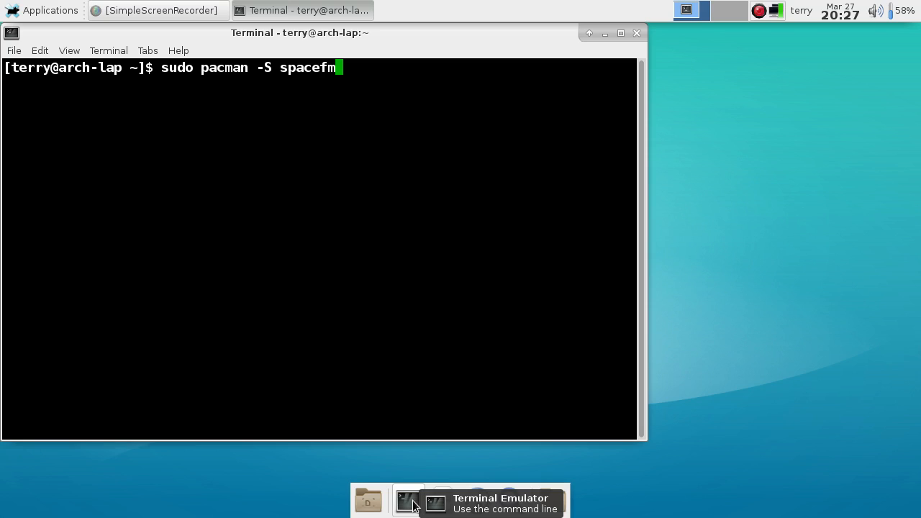
pyautogui.press('Return')
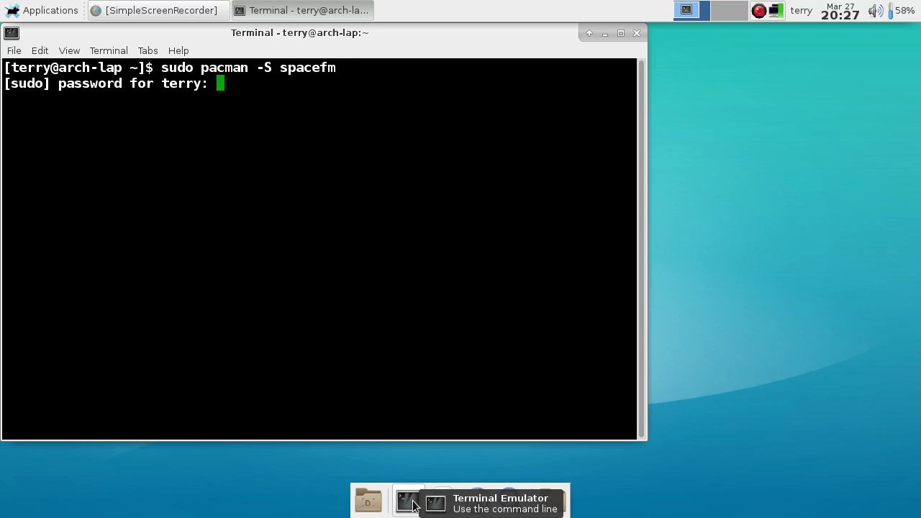
pyautogui.press('Return')
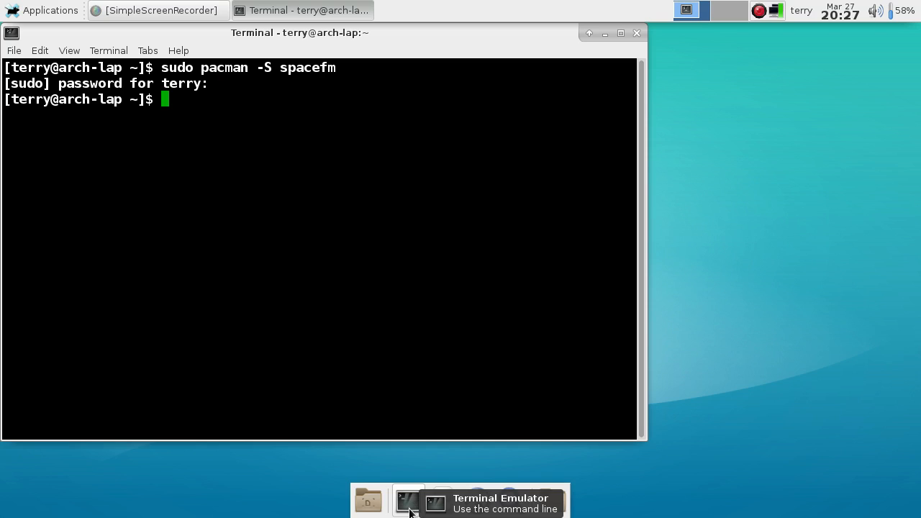
pyautogui.moveTo(513, 467)
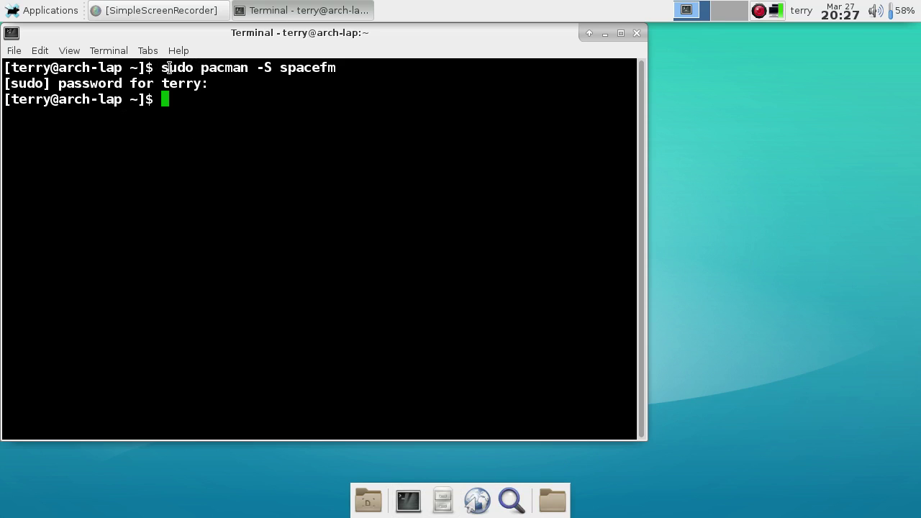
pyautogui.moveTo(219, 68)
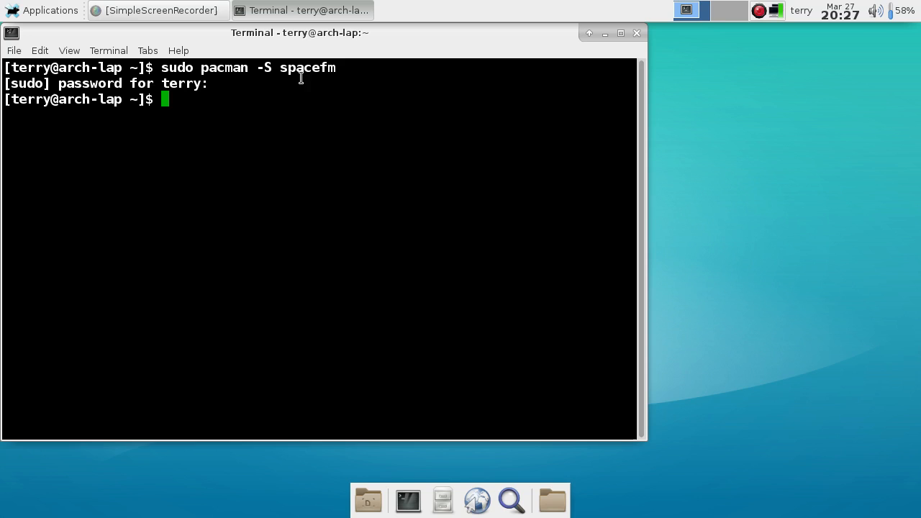
pyautogui.moveTo(626, 54)
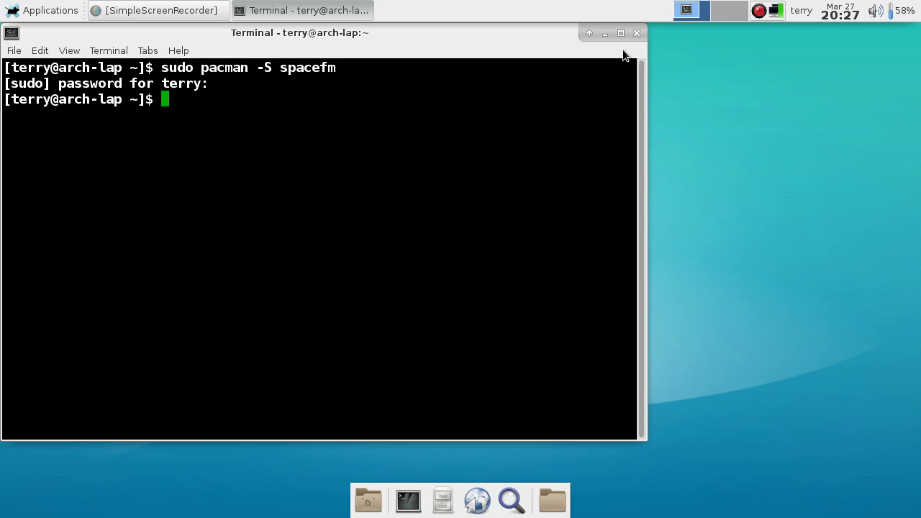
pyautogui.click(636, 33)
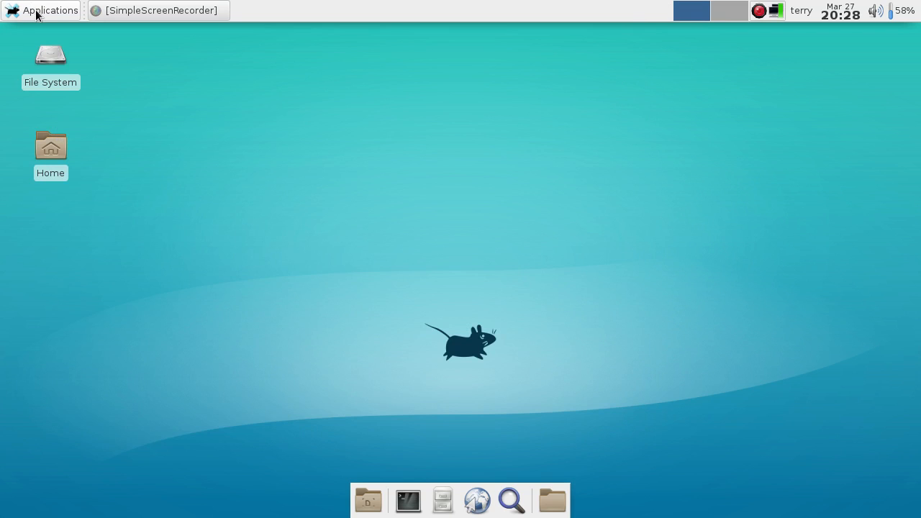
# Step: Check the Applications menu's System entries for the newly installed SpaceFM
pyautogui.click(49, 10)
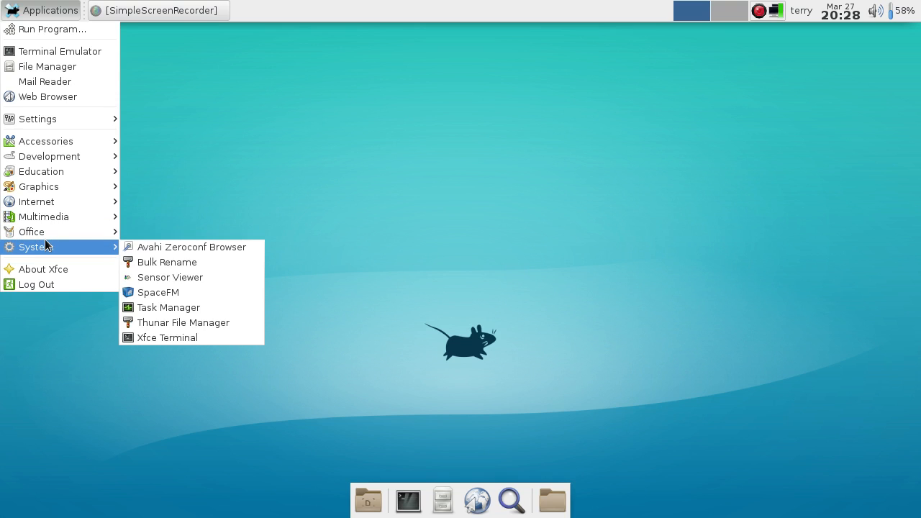
pyautogui.moveTo(173, 300)
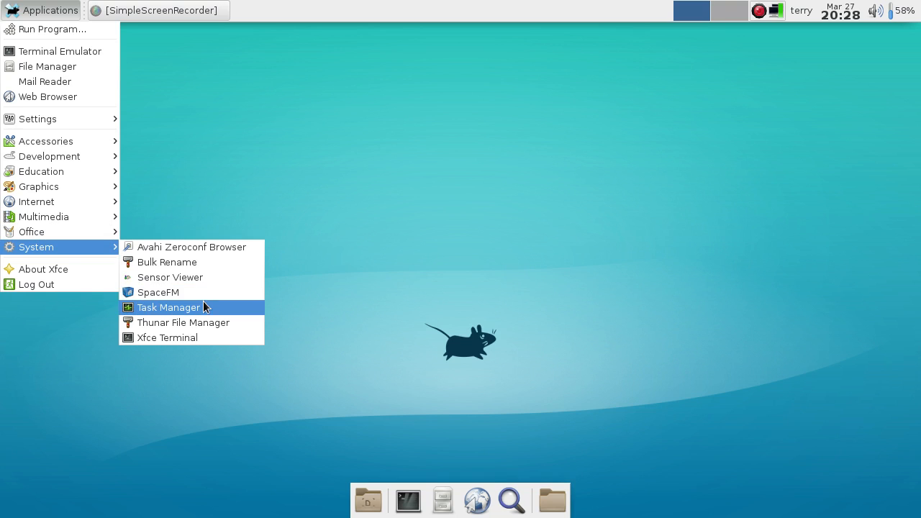
pyautogui.click(167, 308)
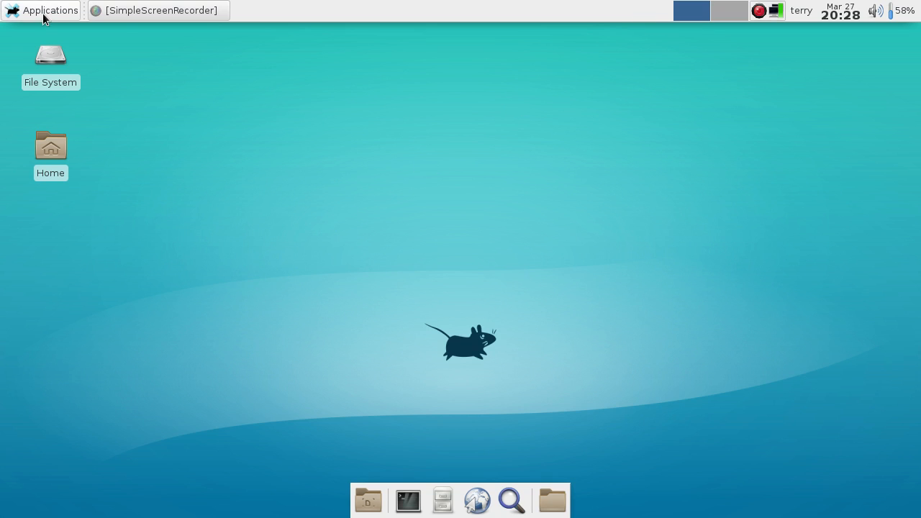
pyautogui.click(40, 10)
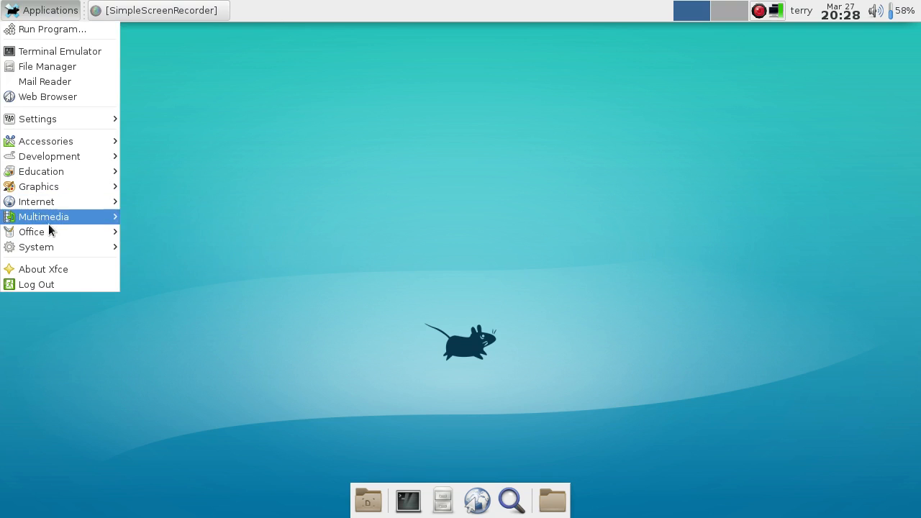
pyautogui.moveTo(36, 247)
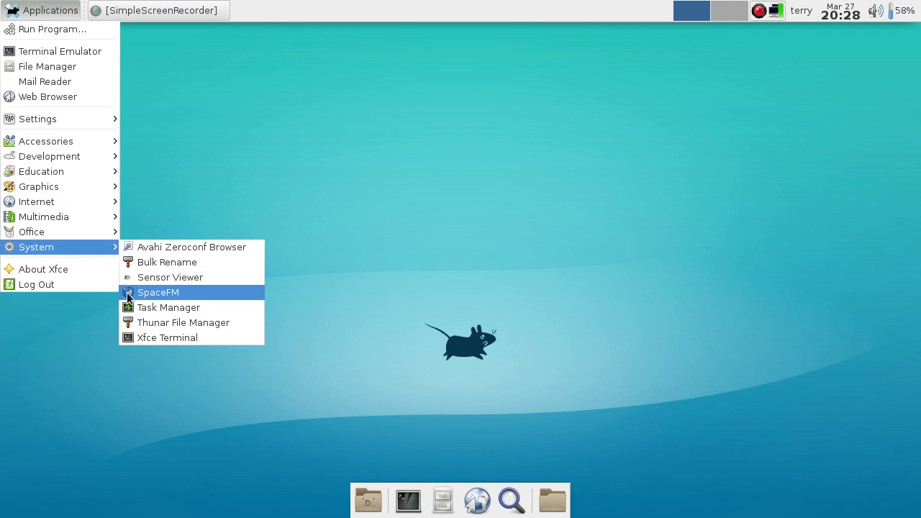
pyautogui.moveTo(602, 15)
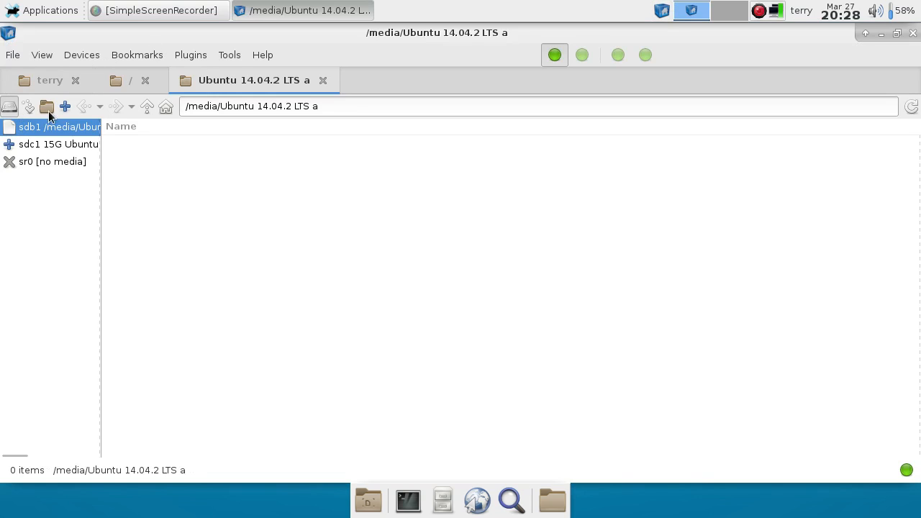
# Step: Browse the 15G sdc1 Ubuntu drive's songs and start opening the Music folder from Places
pyautogui.click(80, 54)
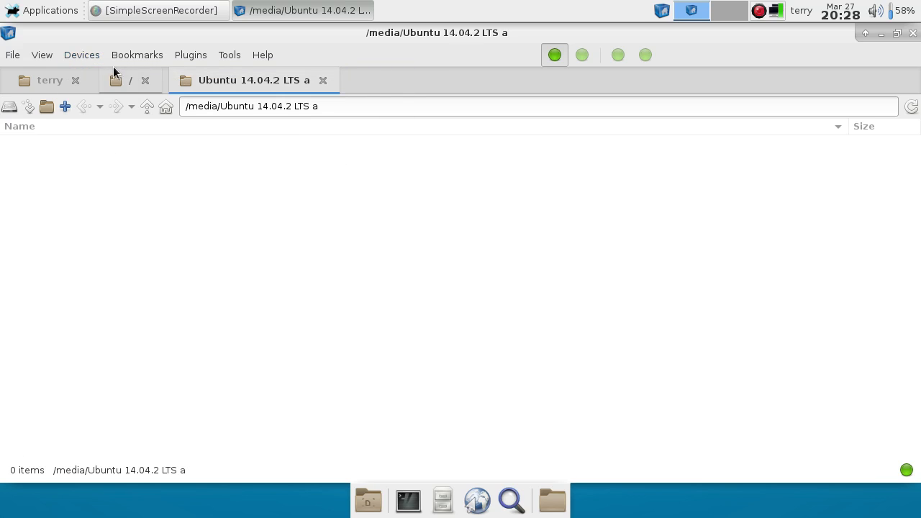
pyautogui.click(81, 55)
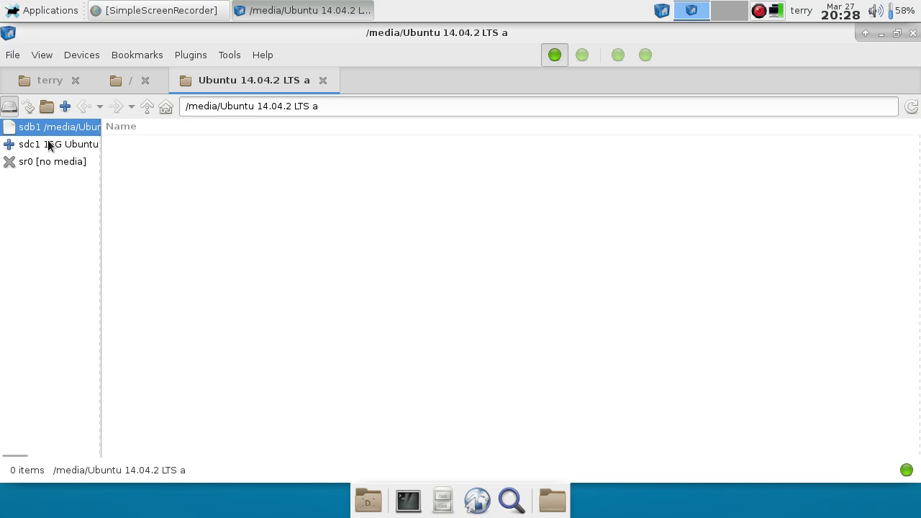
pyautogui.click(44, 144)
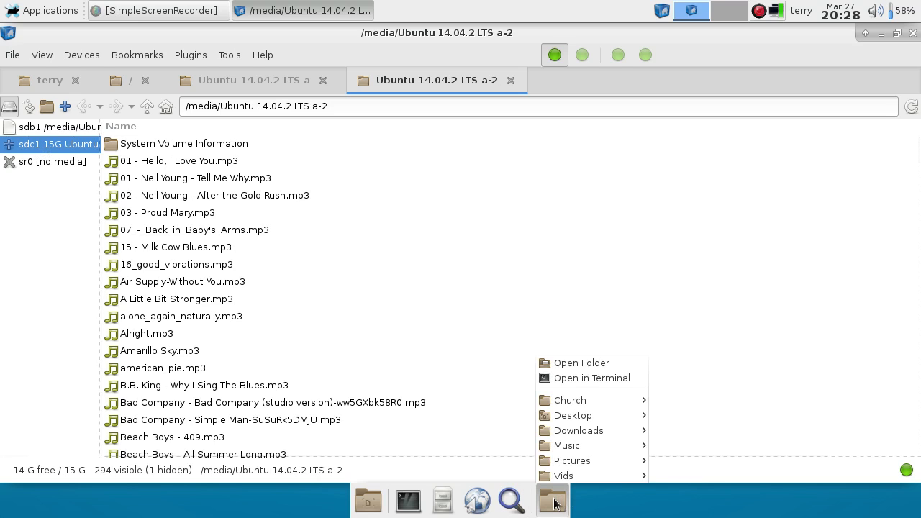
pyautogui.moveTo(572, 460)
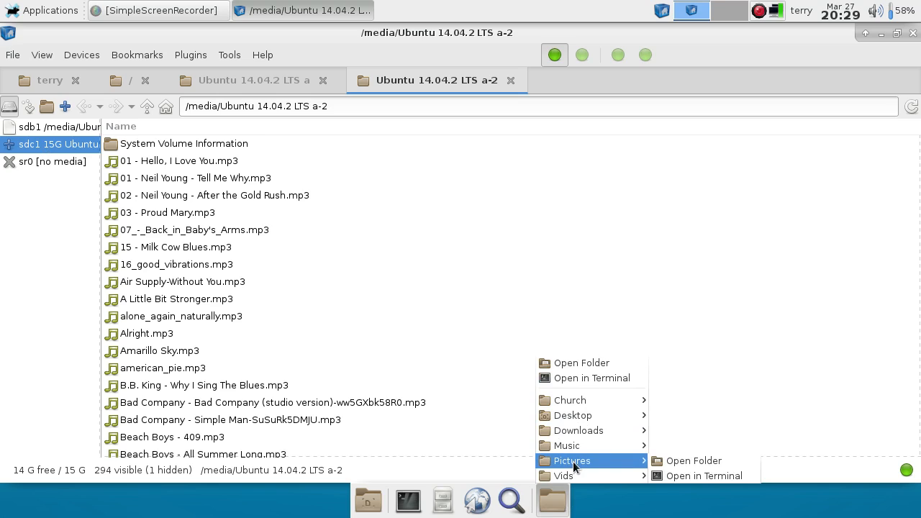
pyautogui.moveTo(576, 446)
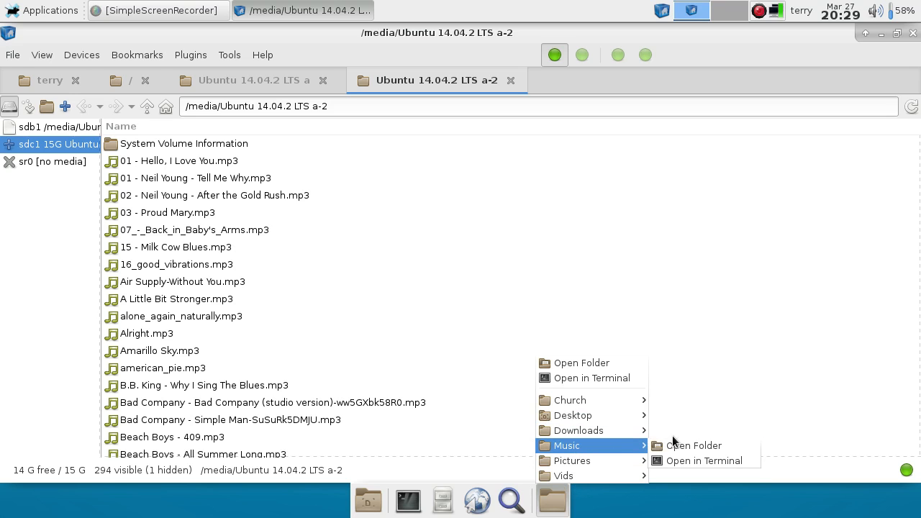
pyautogui.click(694, 446)
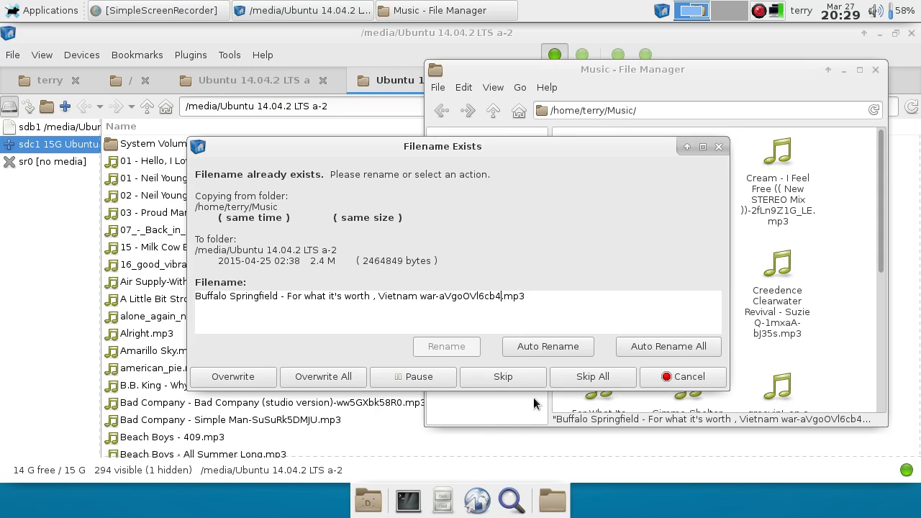
pyautogui.moveTo(685, 388)
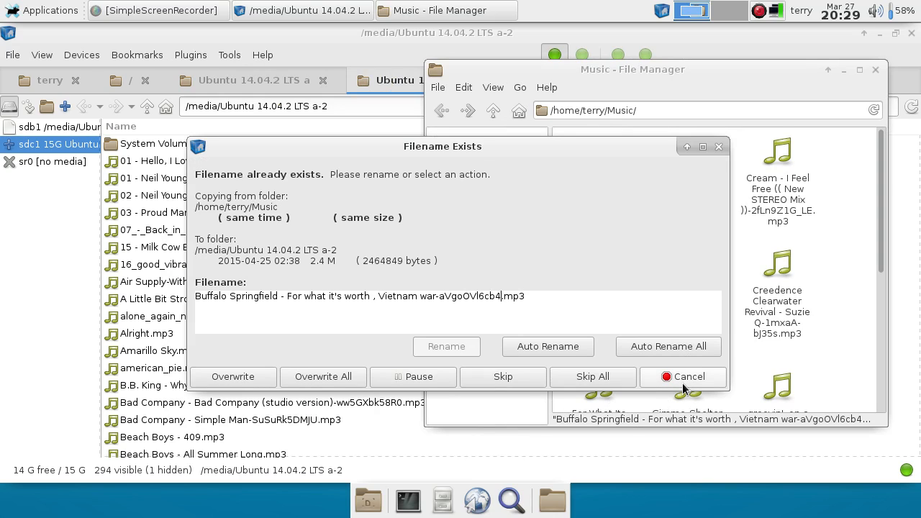
pyautogui.moveTo(248, 377)
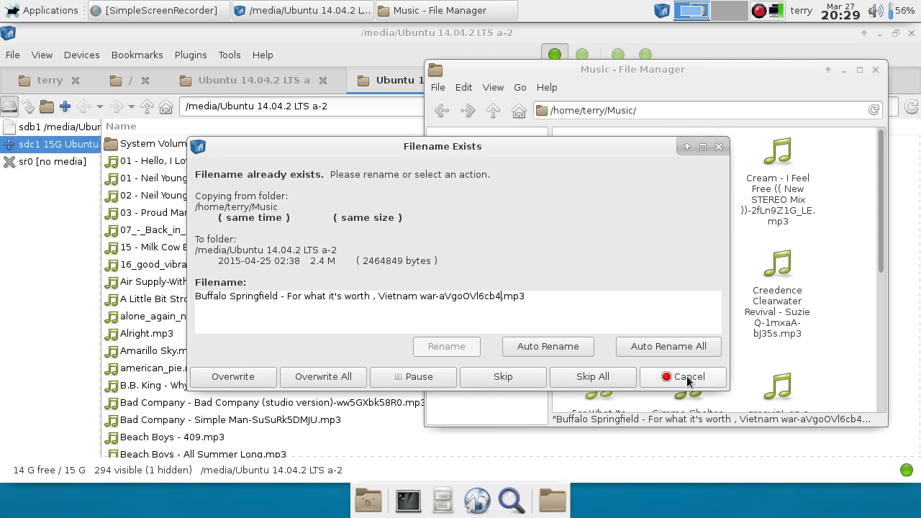
# Step: Copy three mp3s to the drive, skipping the existing Suzie Q and Run Through The Jungle songs
pyautogui.click(688, 377)
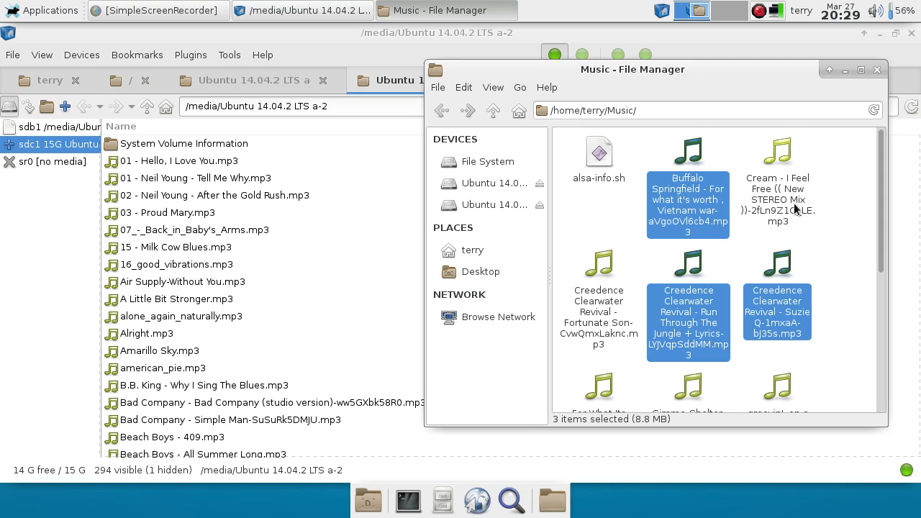
pyautogui.moveTo(726, 194)
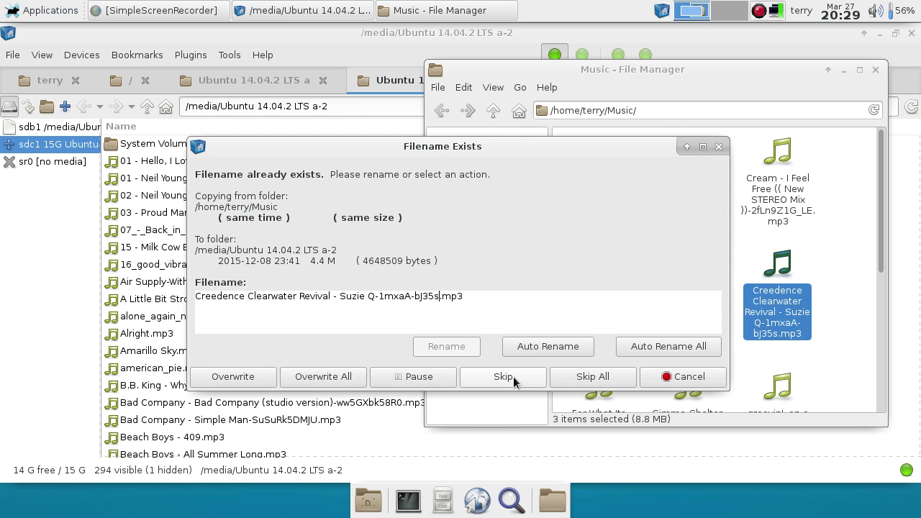
pyautogui.click(504, 377)
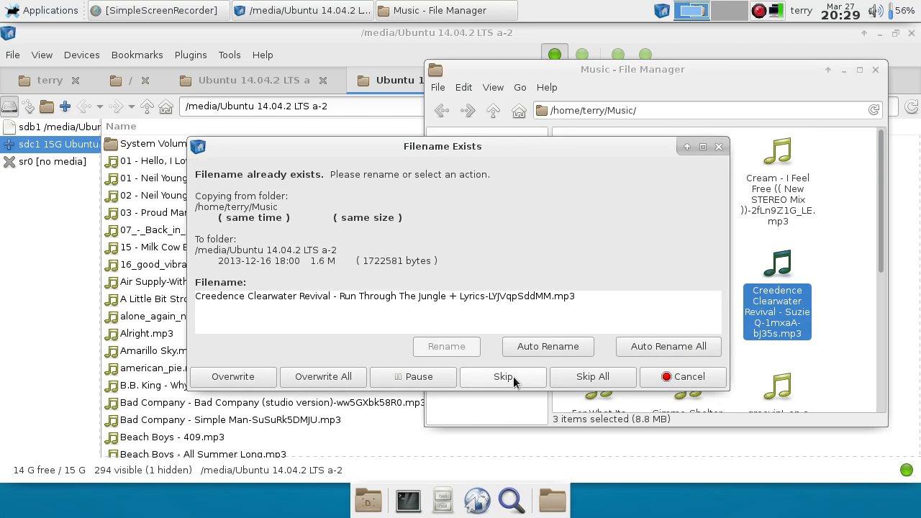
pyautogui.click(504, 377)
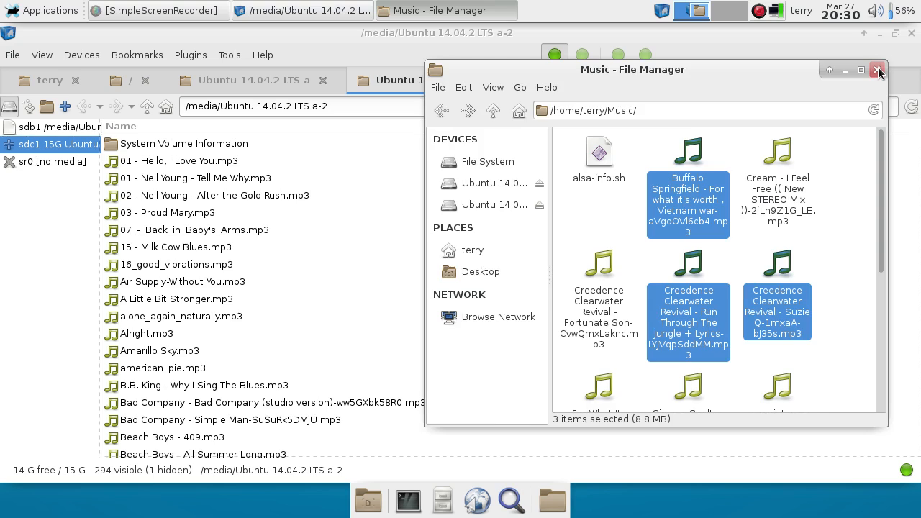
# Step: Close the Thunar Music window and show the actions for '01 - Hello, I Love You.mp3' on the drive
pyautogui.click(878, 69)
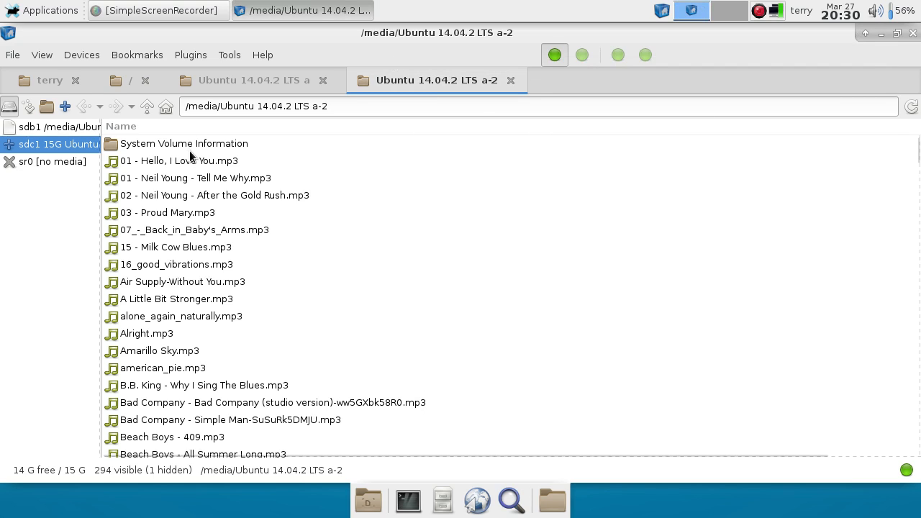
pyautogui.click(178, 161)
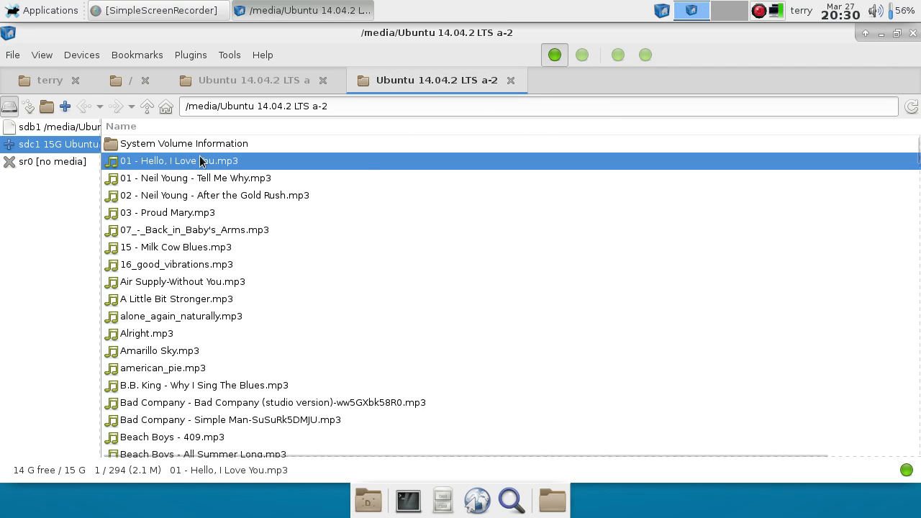
pyautogui.rightClick(202, 162)
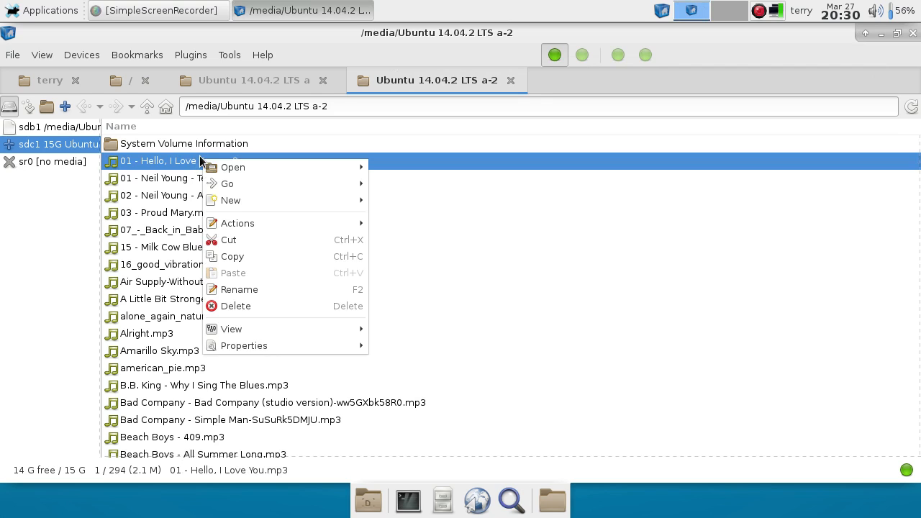
pyautogui.moveTo(602, 328)
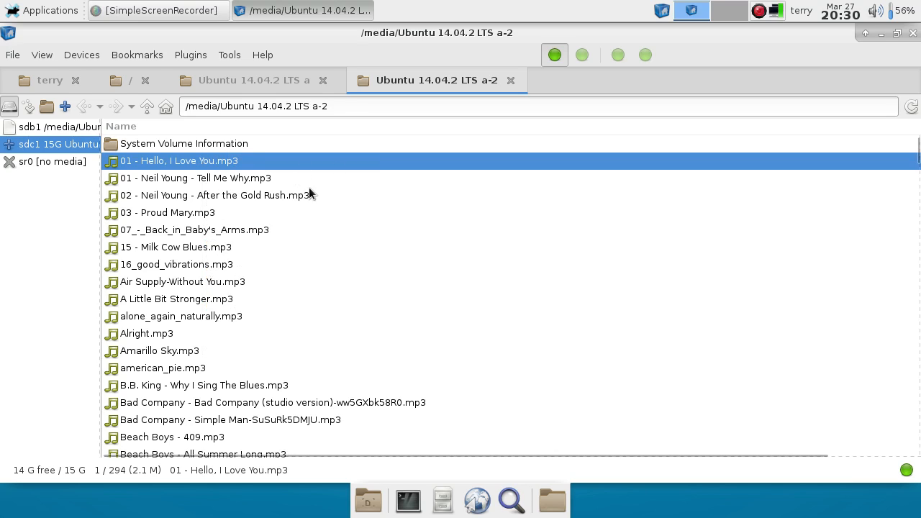
pyautogui.moveTo(465, 270)
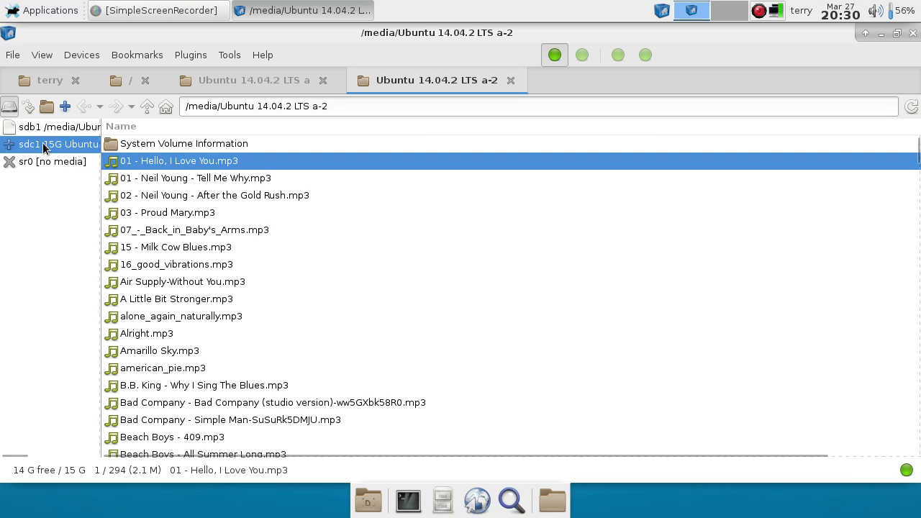
# Step: Unmount the 15 GB sdc1 USB drive from the device list and close SpaceFM
pyautogui.rightClick(46, 144)
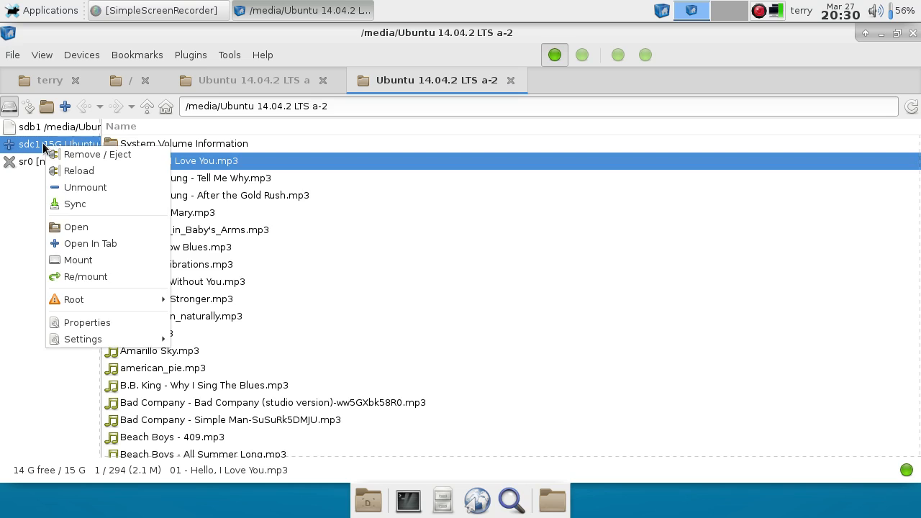
pyautogui.moveTo(38, 138)
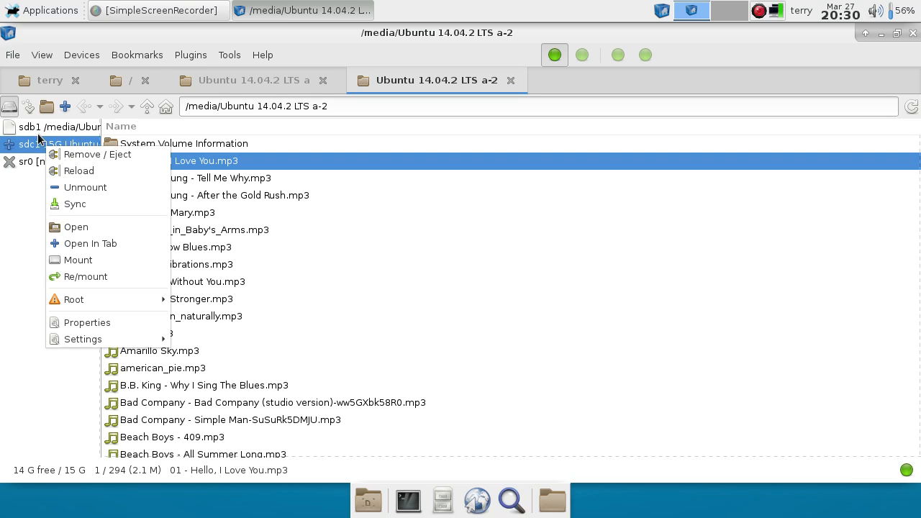
pyautogui.moveTo(85, 187)
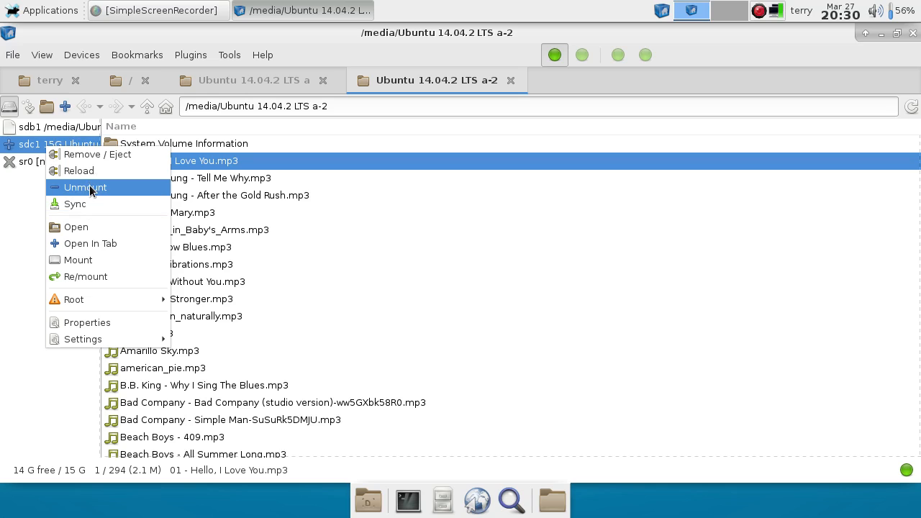
pyautogui.moveTo(101, 195)
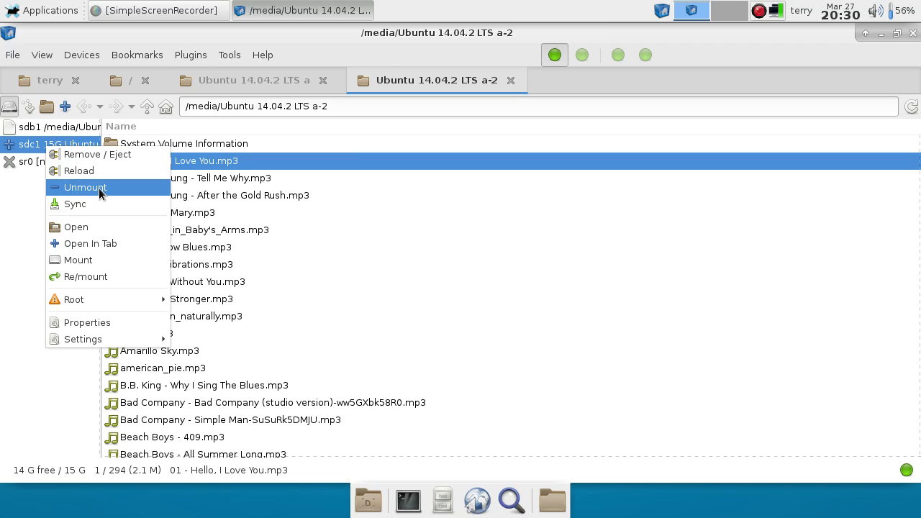
pyautogui.click(85, 187)
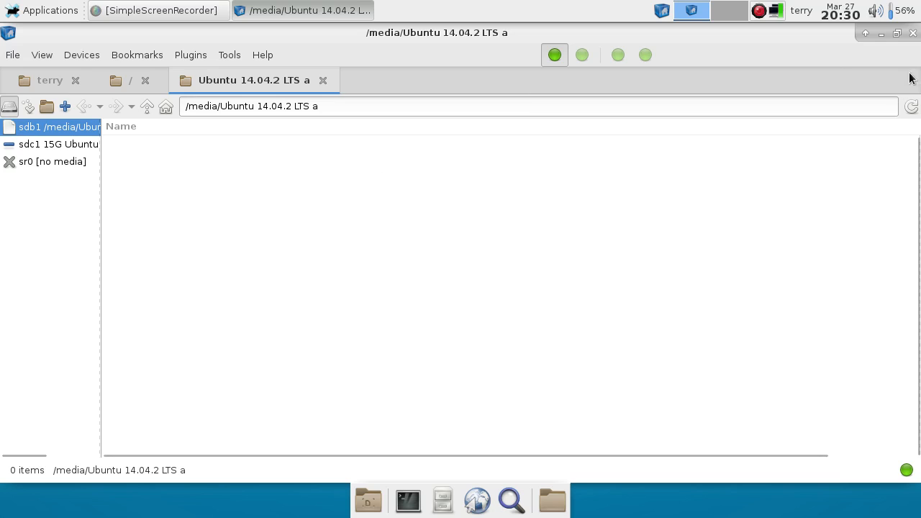
pyautogui.click(911, 37)
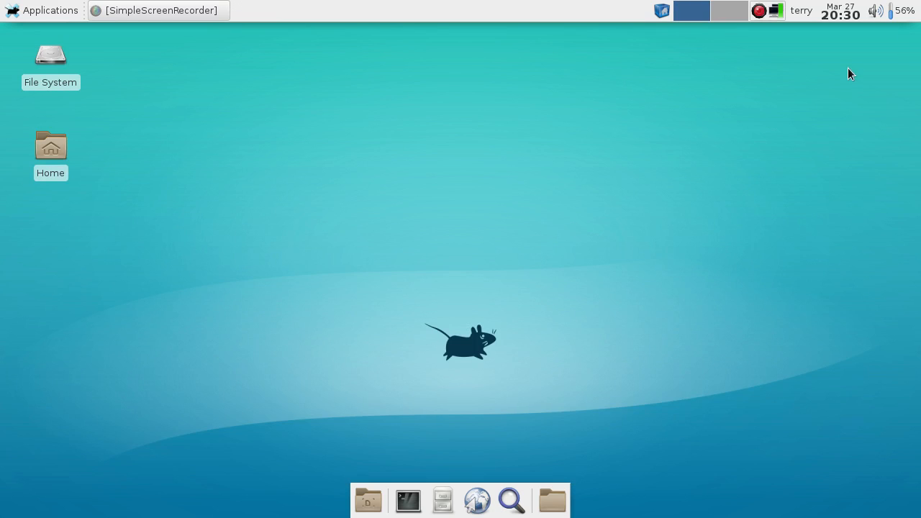
pyautogui.moveTo(843, 69)
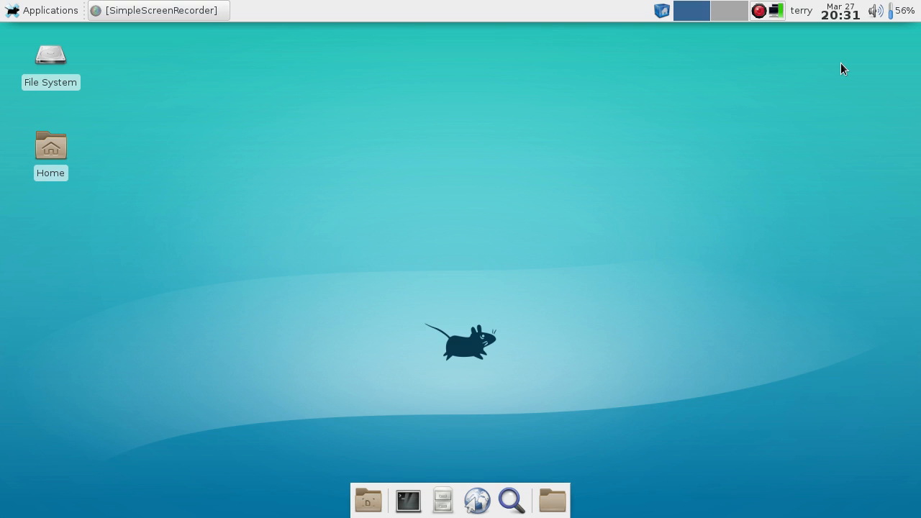
pyautogui.moveTo(85, 6)
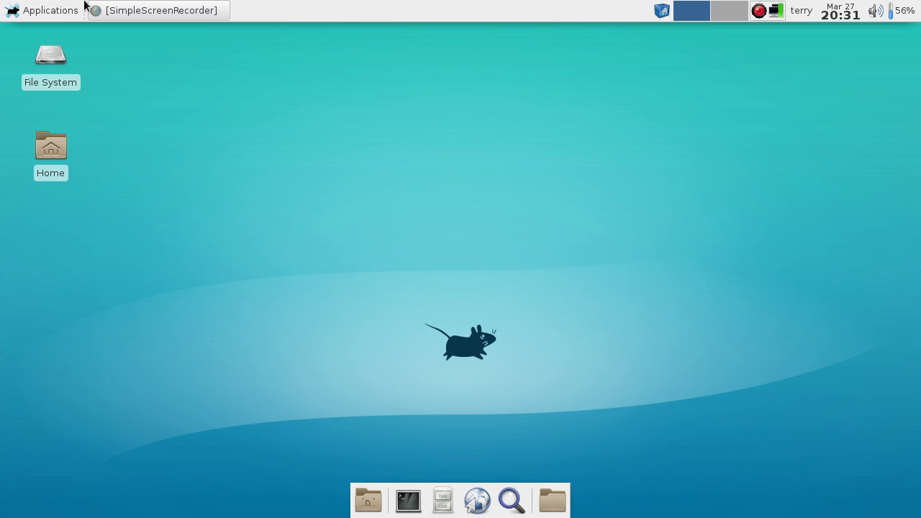